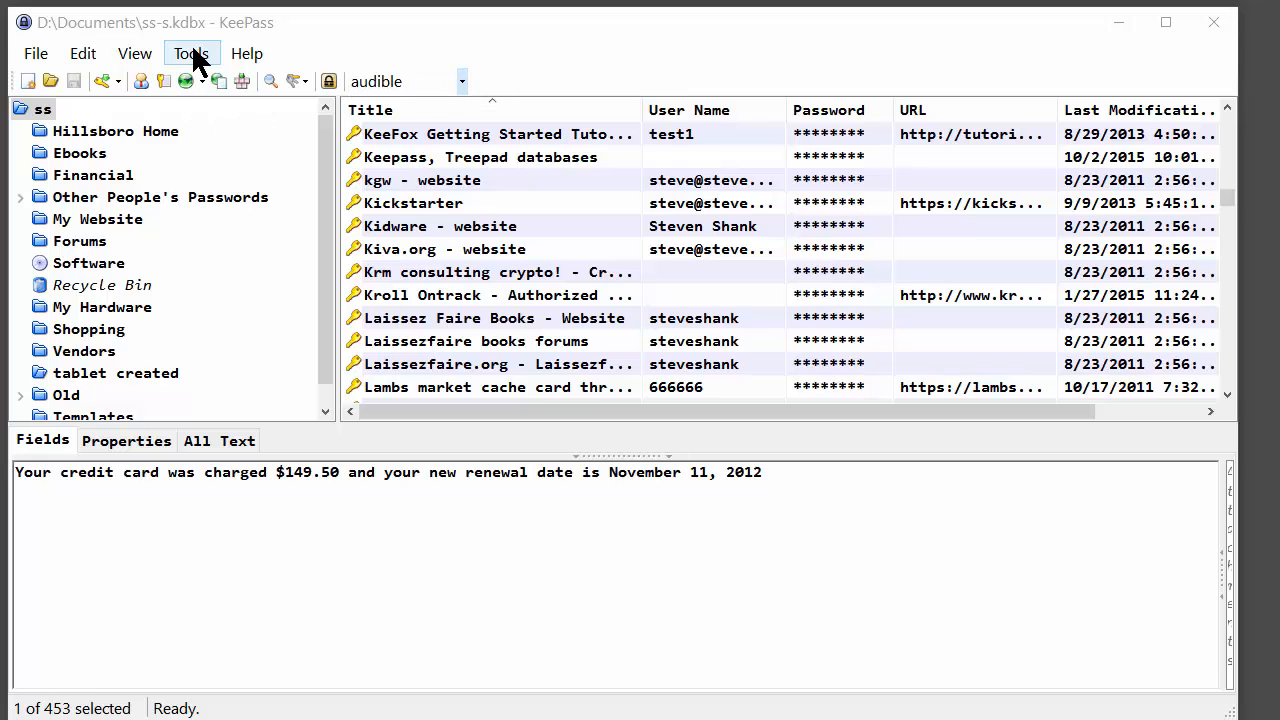
Reach the global Options dialog via Tools to review the Integration hot keys.
click(192, 52)
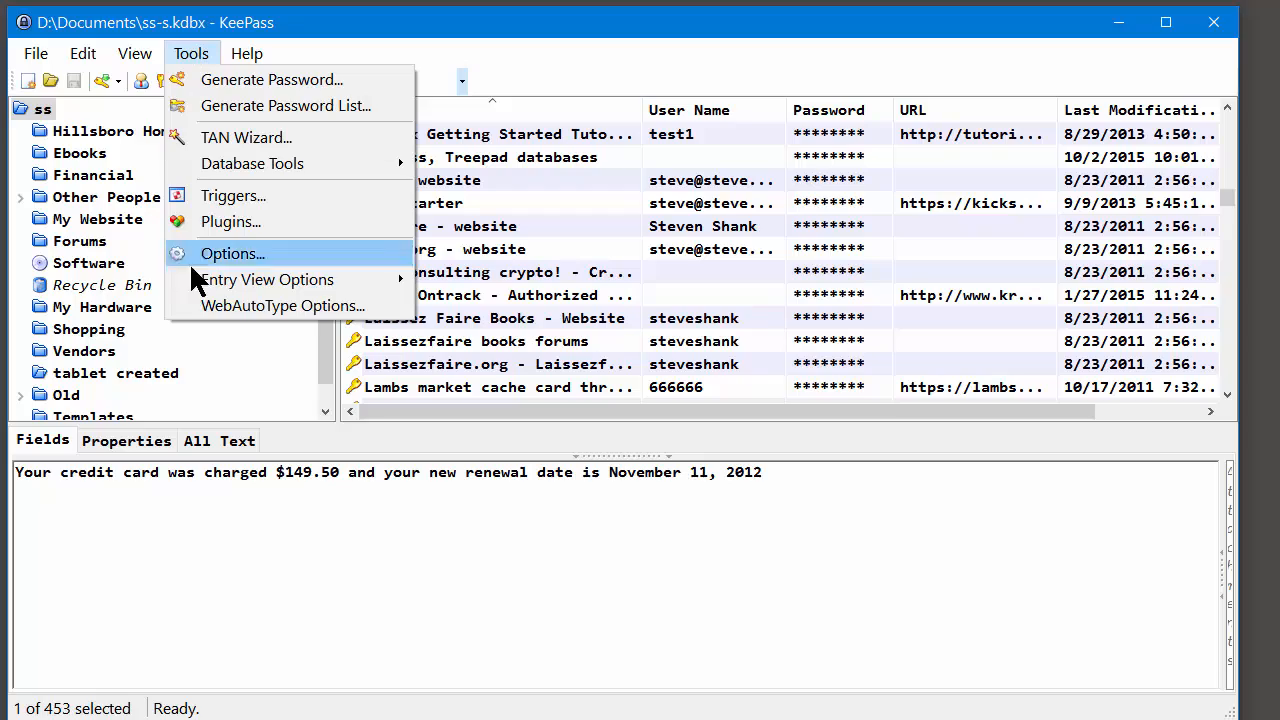
click(232, 252)
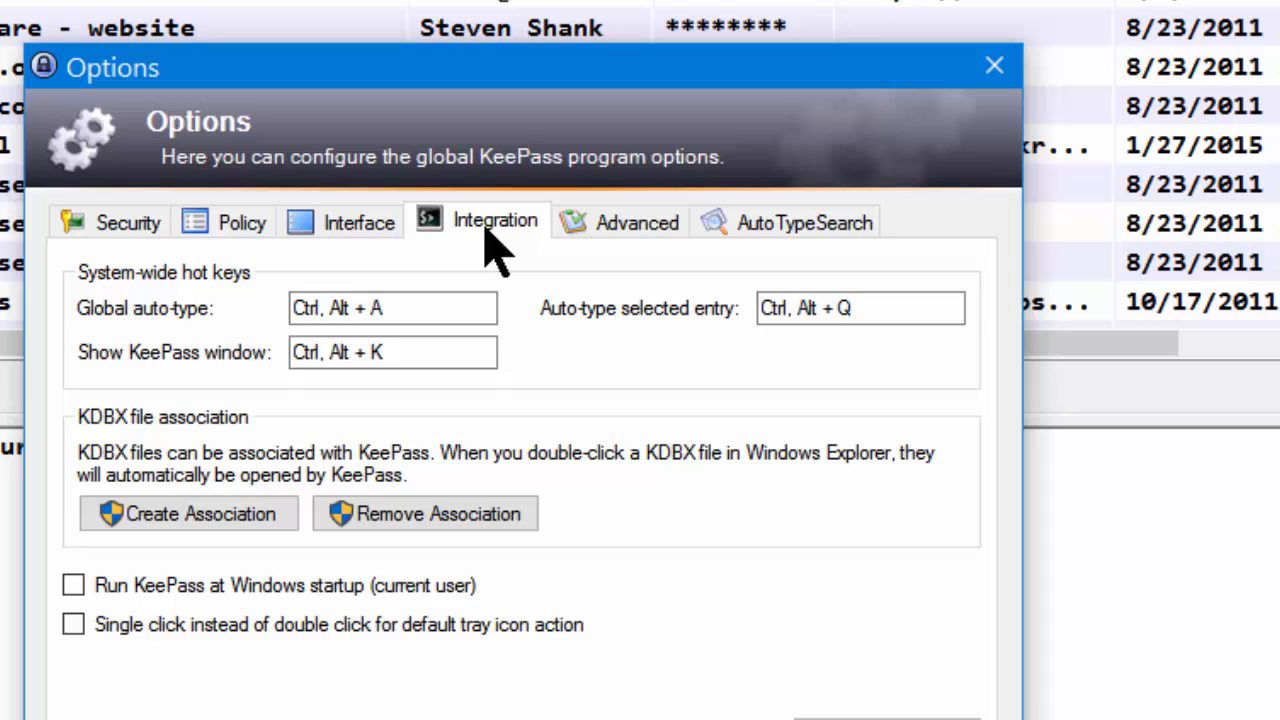
mouse_move(820, 400)
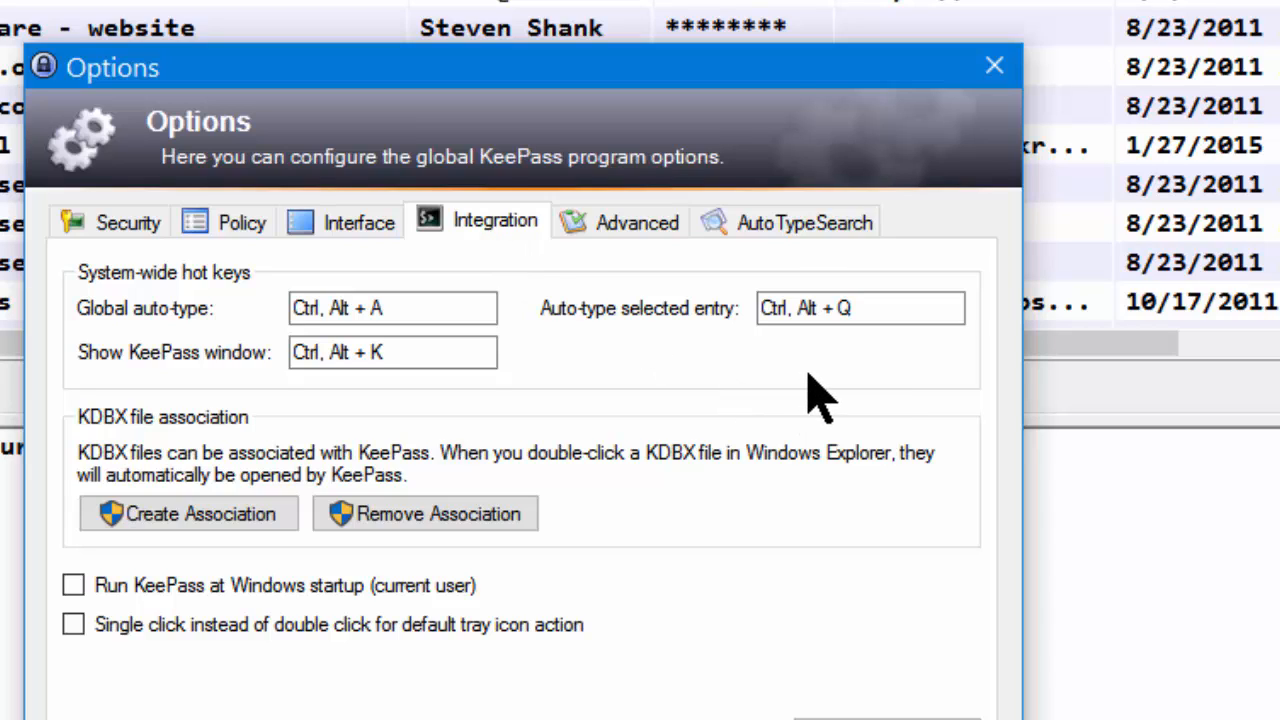
mouse_move(818, 396)
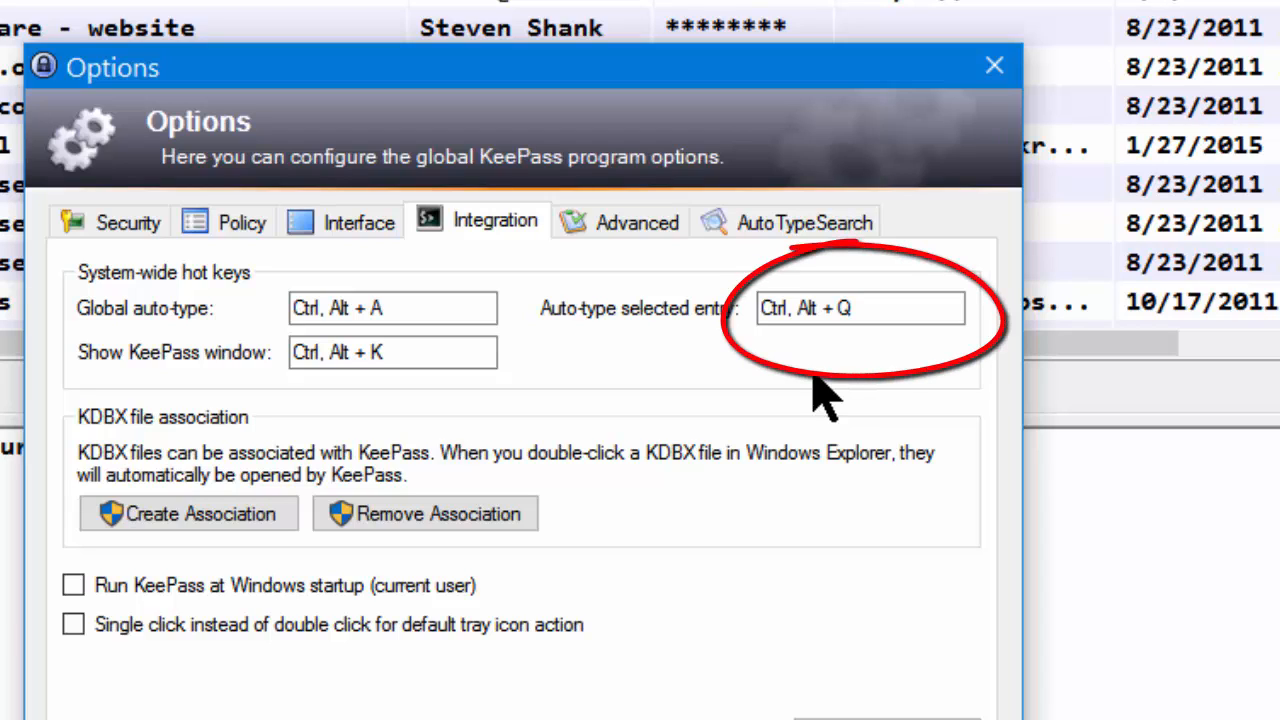
mouse_move(840, 390)
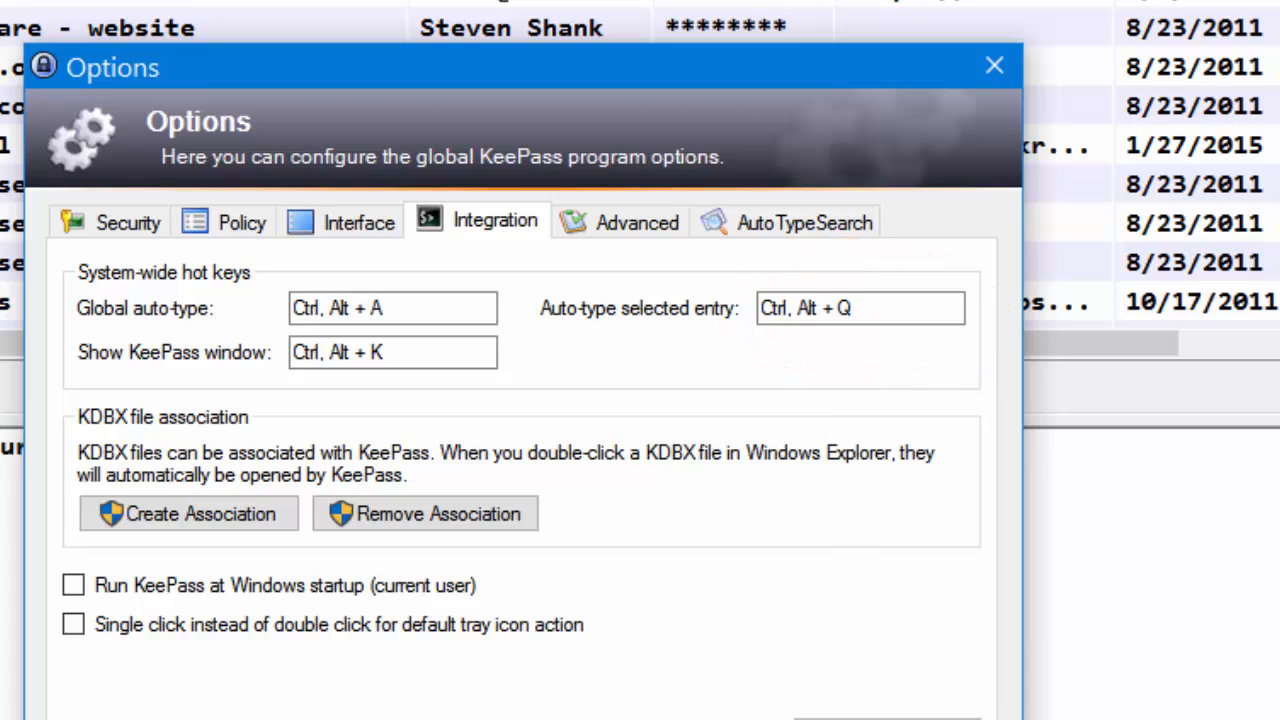
Dismiss Options, search the database for 'audible' and select the audible.com entry.
click(992, 64)
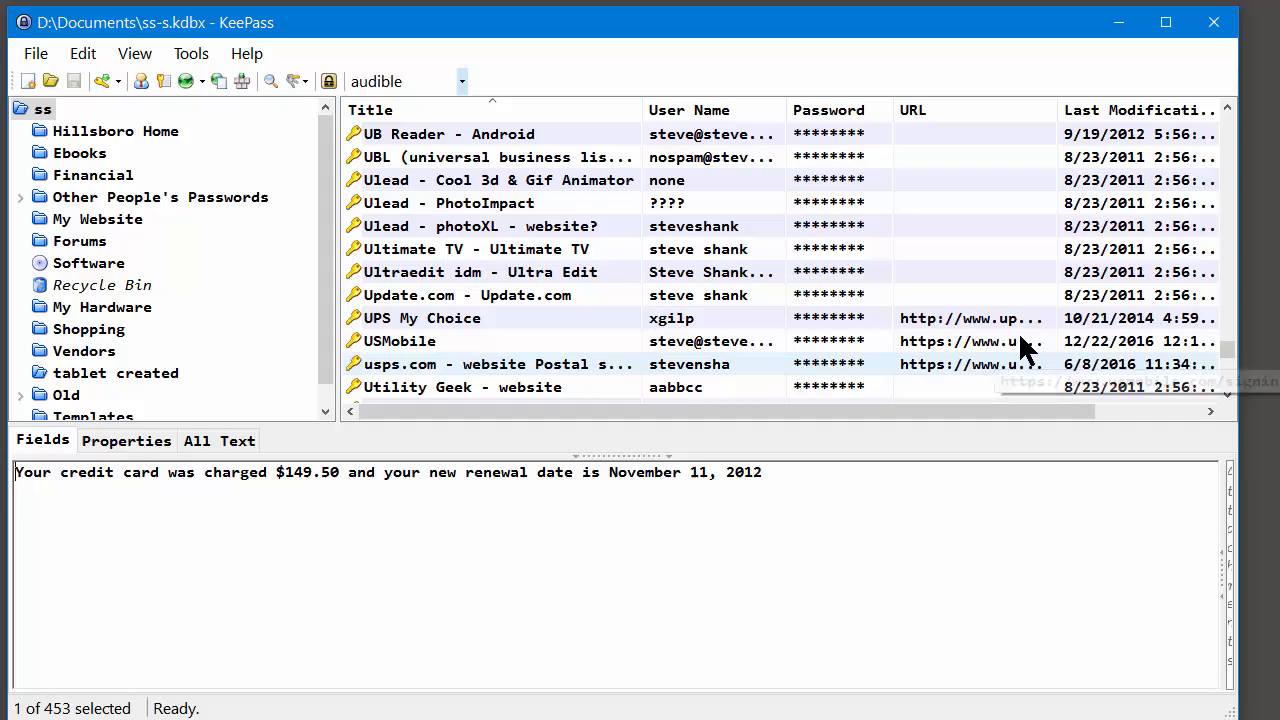
click(422, 318)
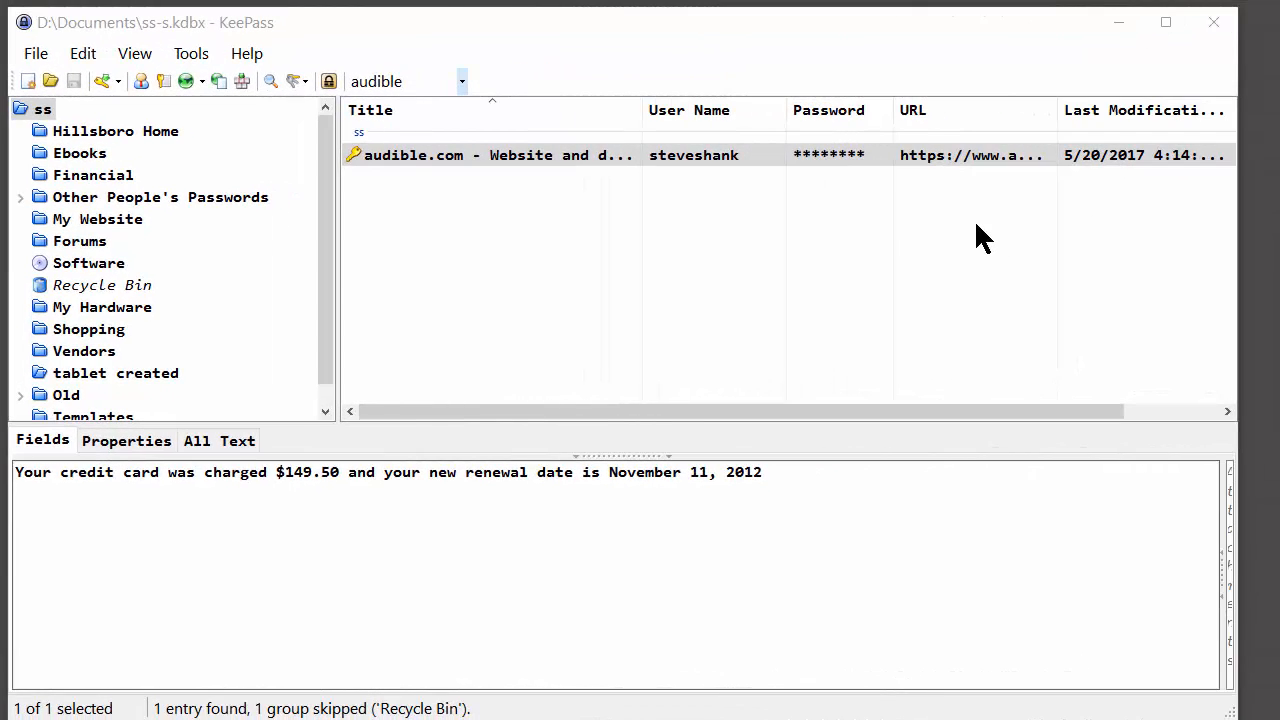
mouse_move(972, 204)
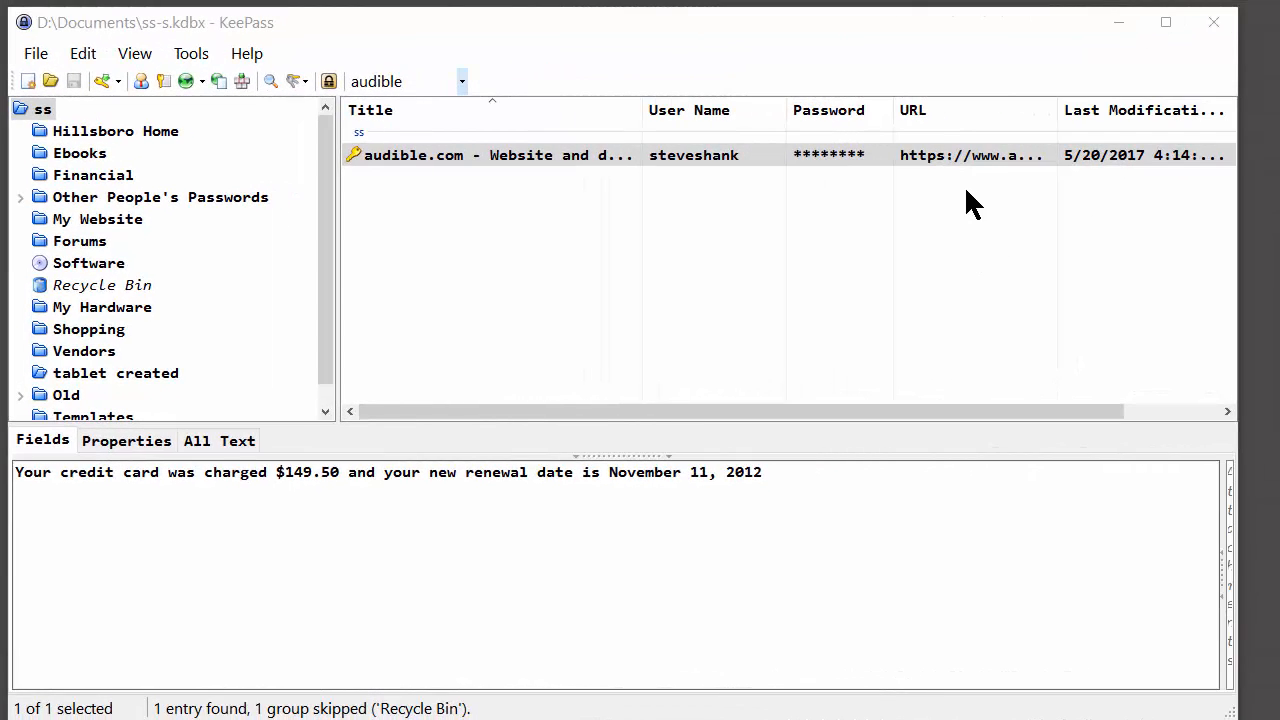
click(970, 156)
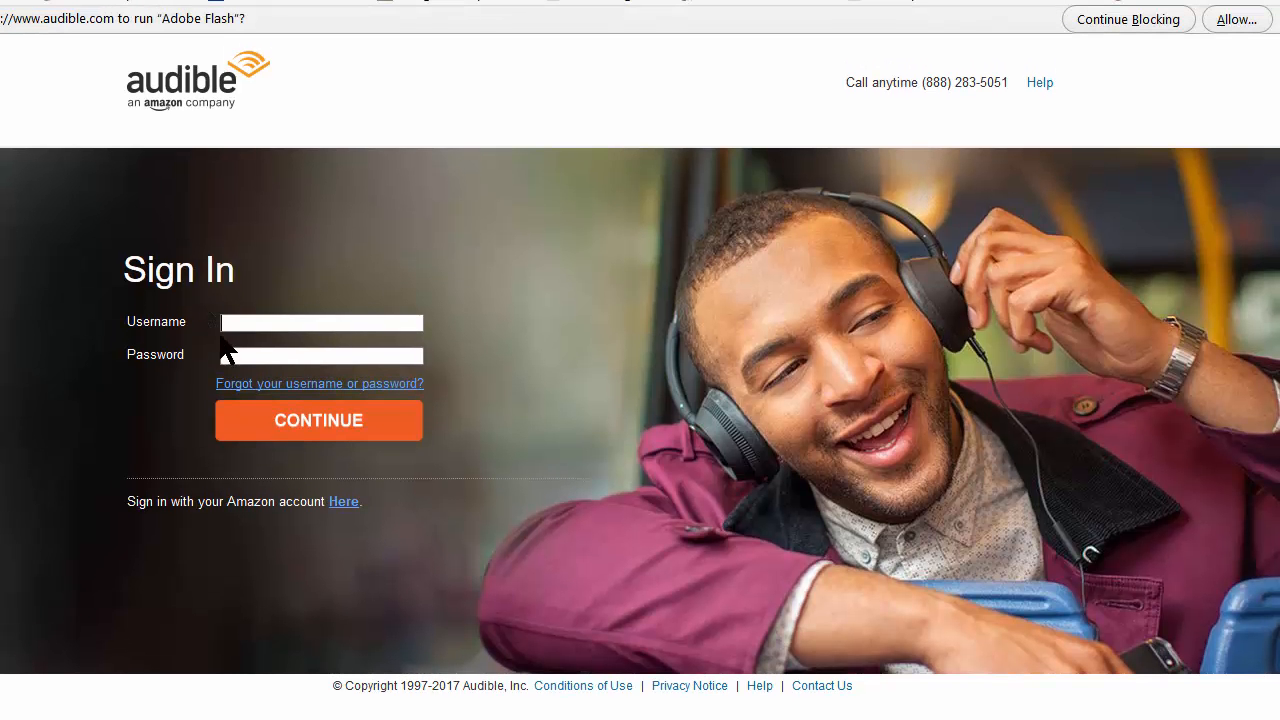
Focus the Username field on the Audible sign-in page ready for auto-type.
click(320, 322)
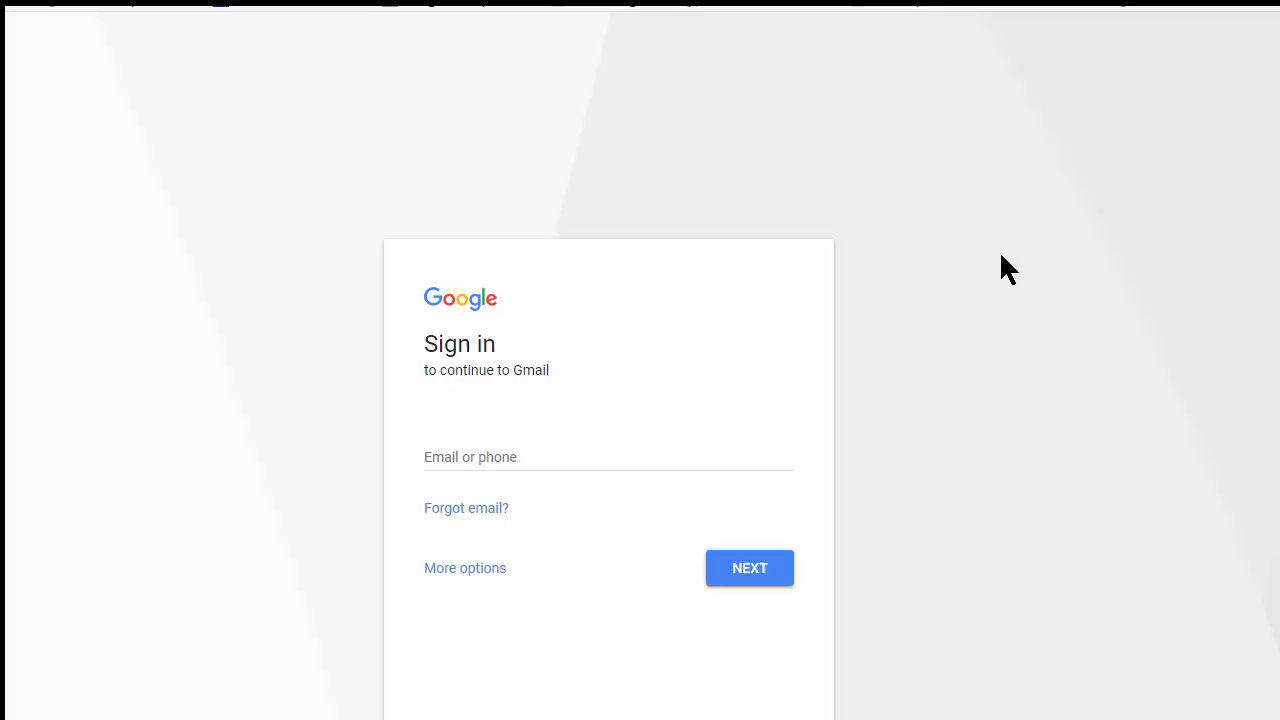
mouse_move(570, 436)
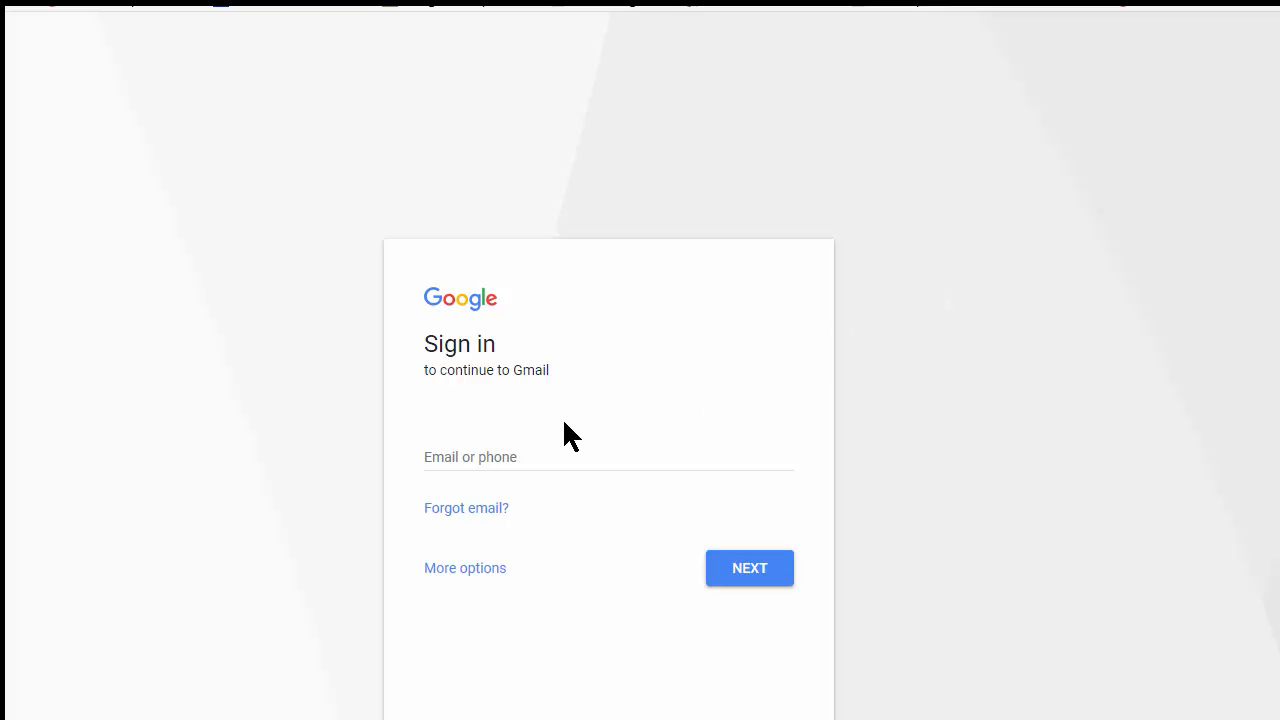
Focus Google's 'Email or phone' field, auto-type the Gmail email and password, and submit with Next.
click(608, 456)
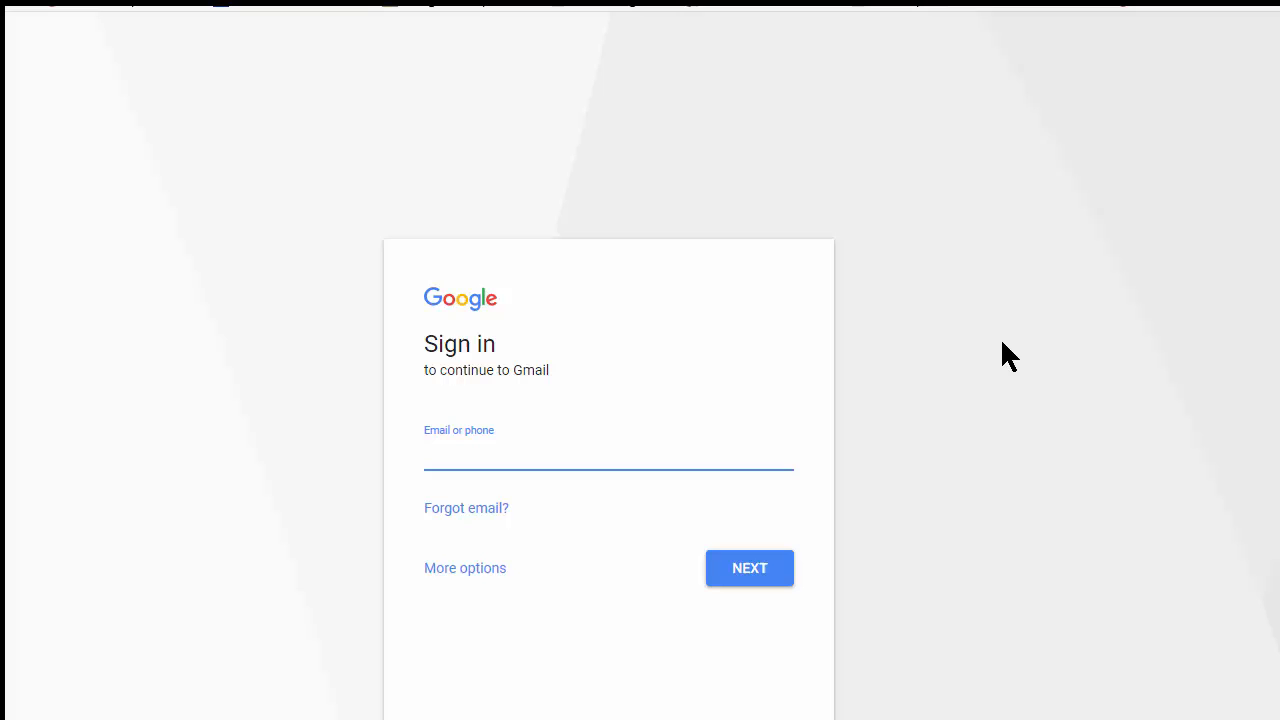
mouse_move(478, 444)
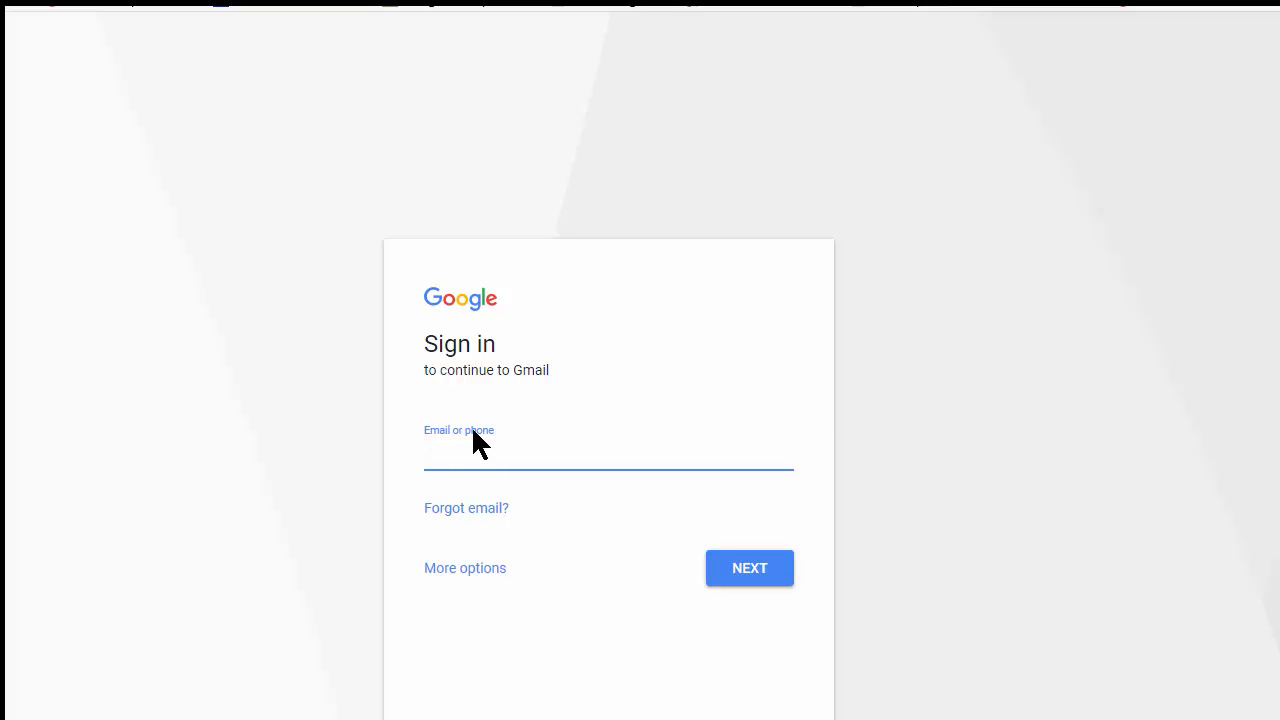
click(608, 456)
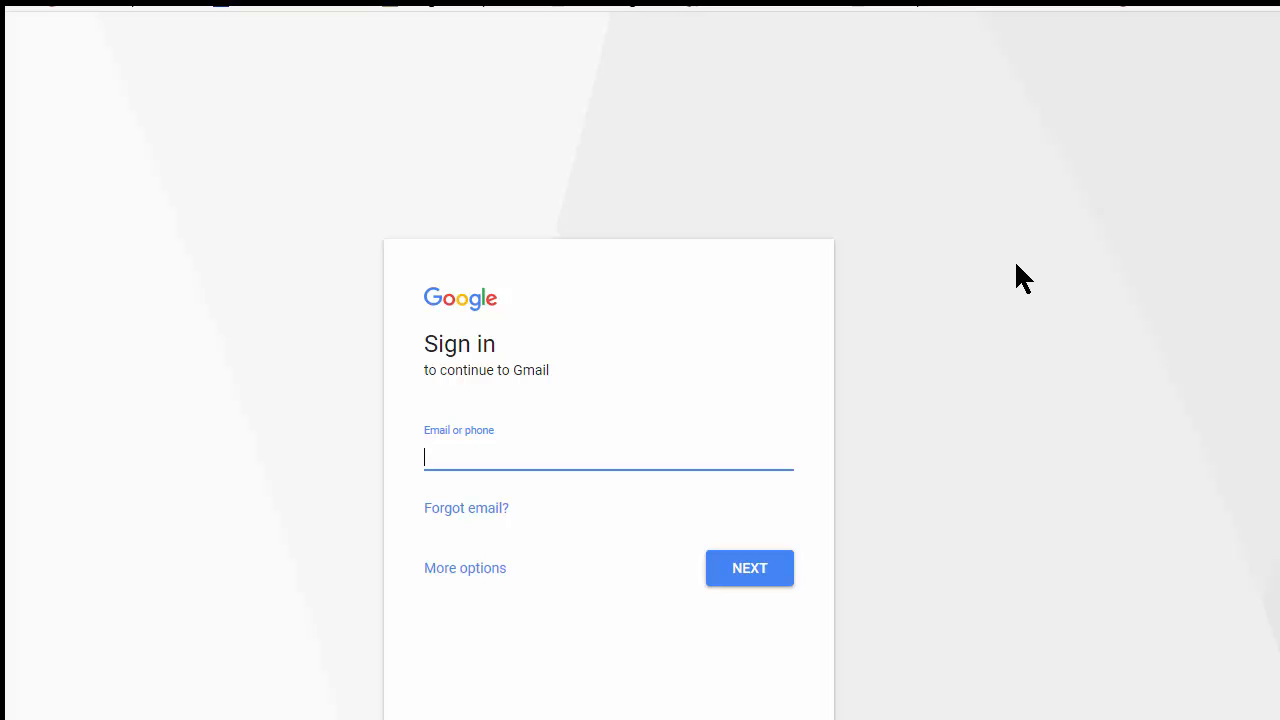
click(748, 568)
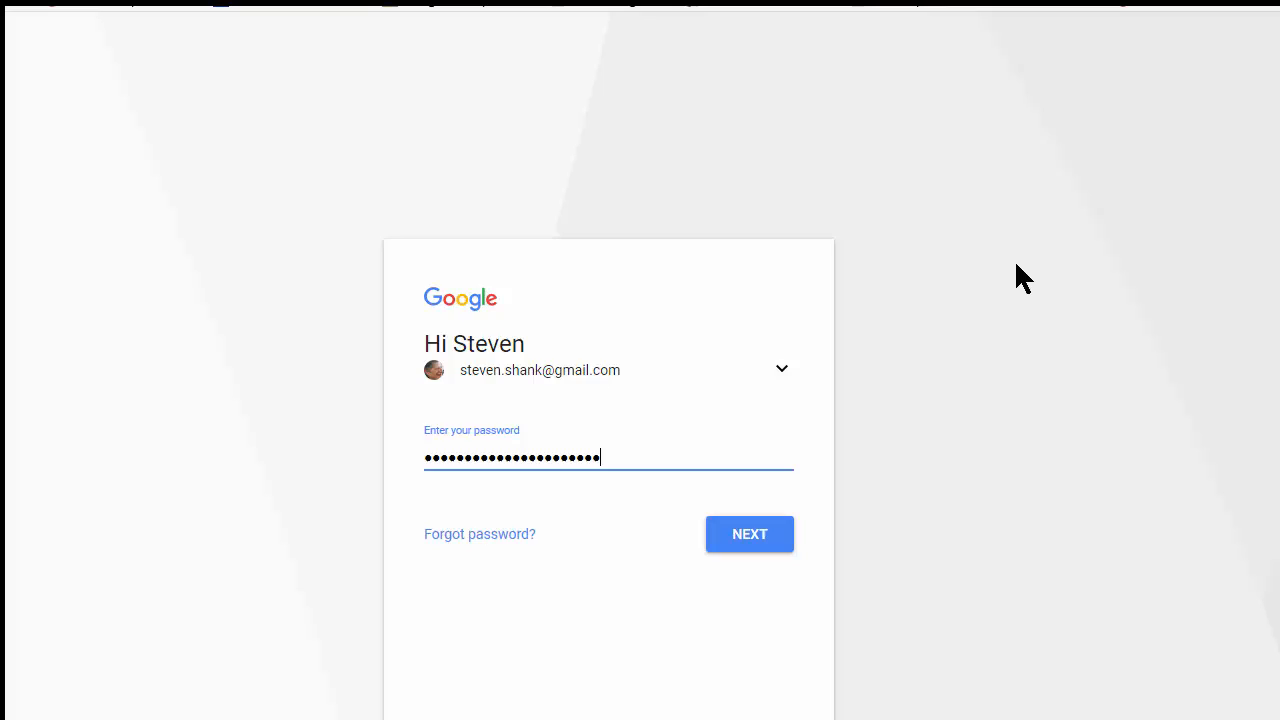
click(748, 532)
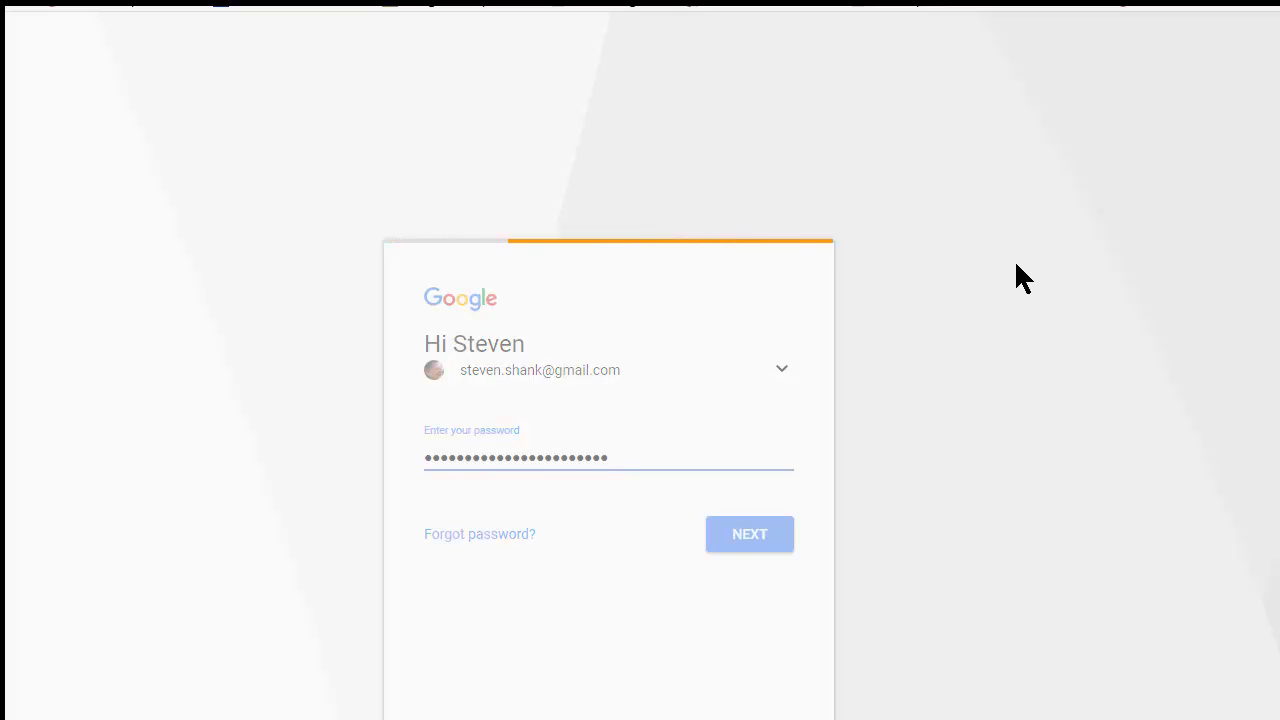
click(748, 532)
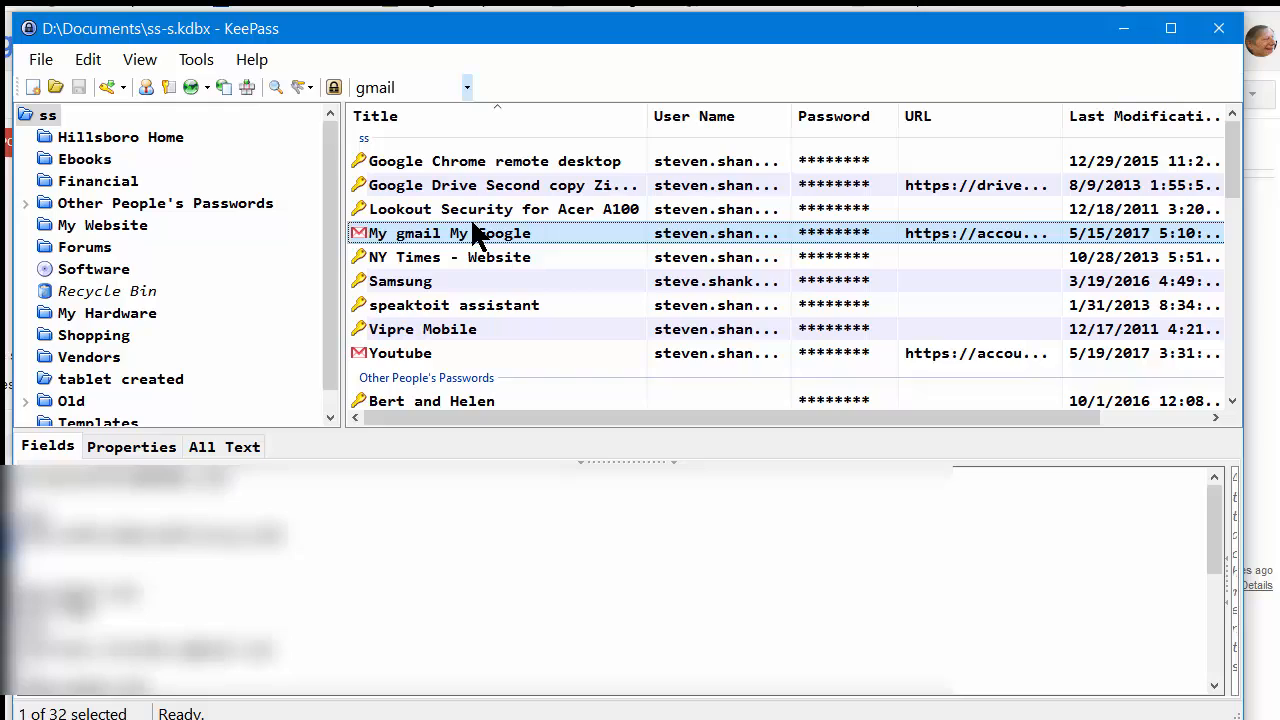
Inspect the My gmail entry's Auto-Type override: {UserName}{ENTER}{DELAY 1000}{DELAY 1000}{PASSWORD}{ENTER}.
double_click(448, 232)
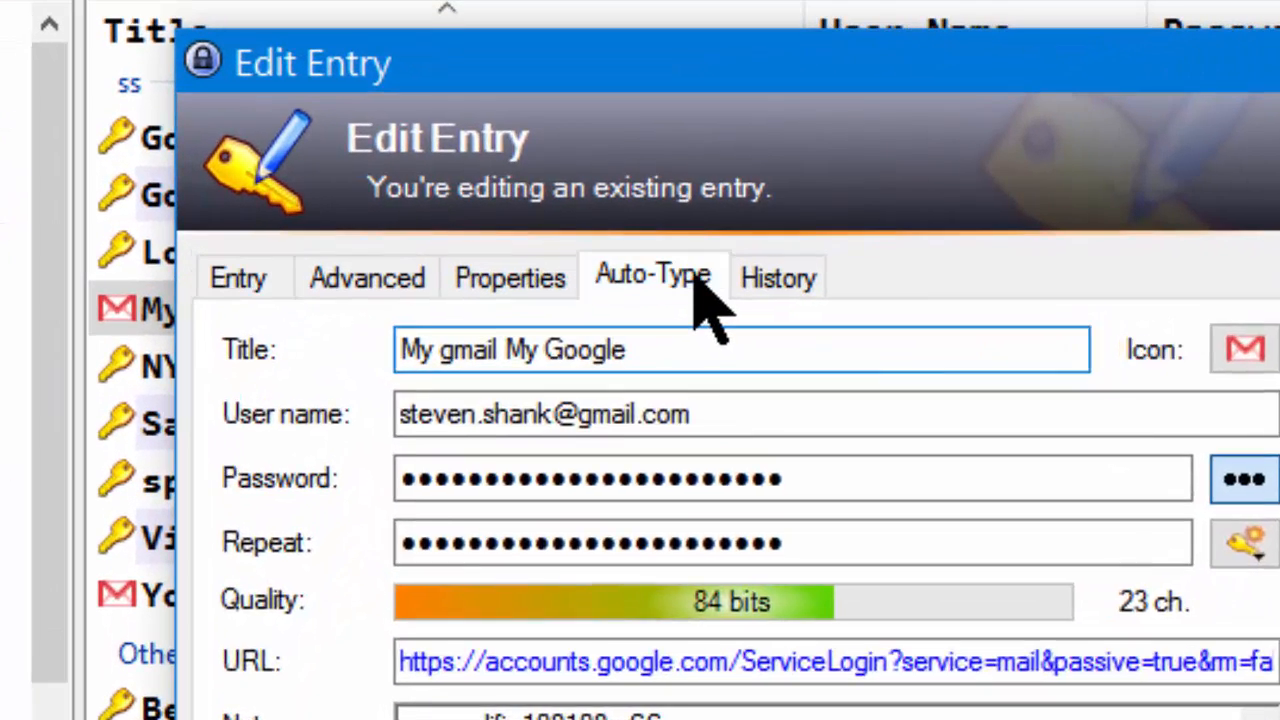
click(652, 276)
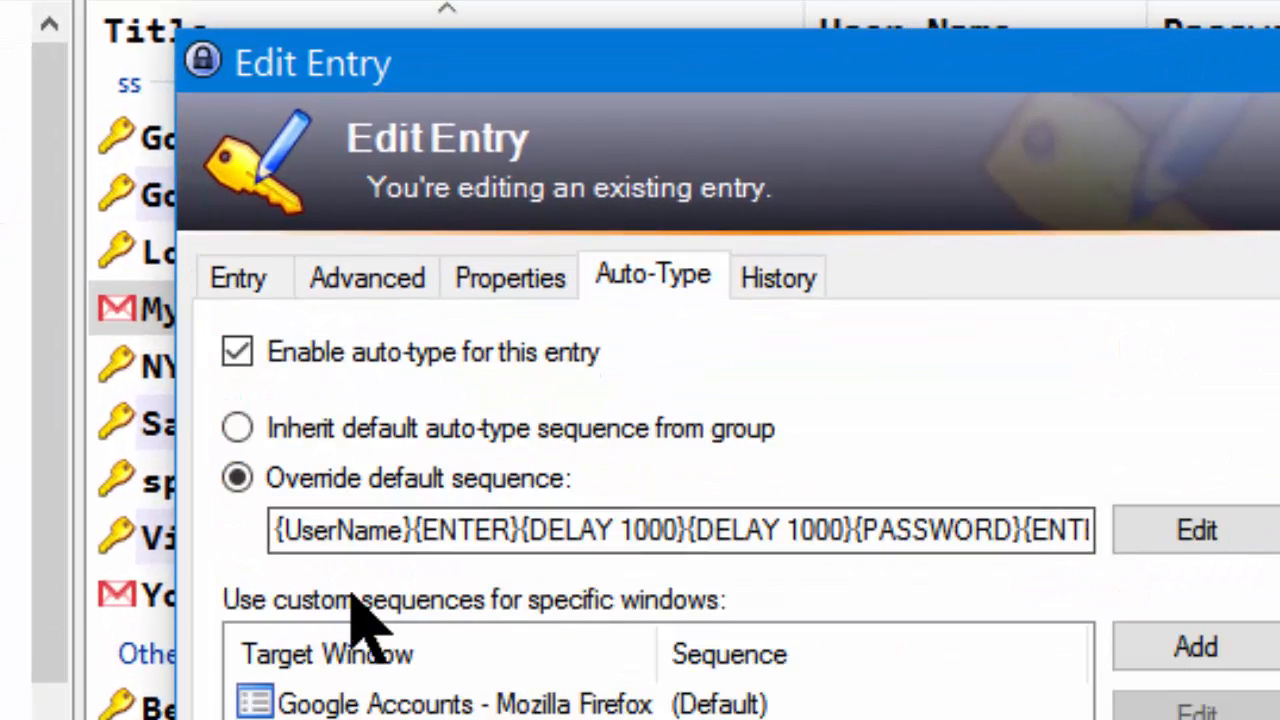
mouse_move(1196, 530)
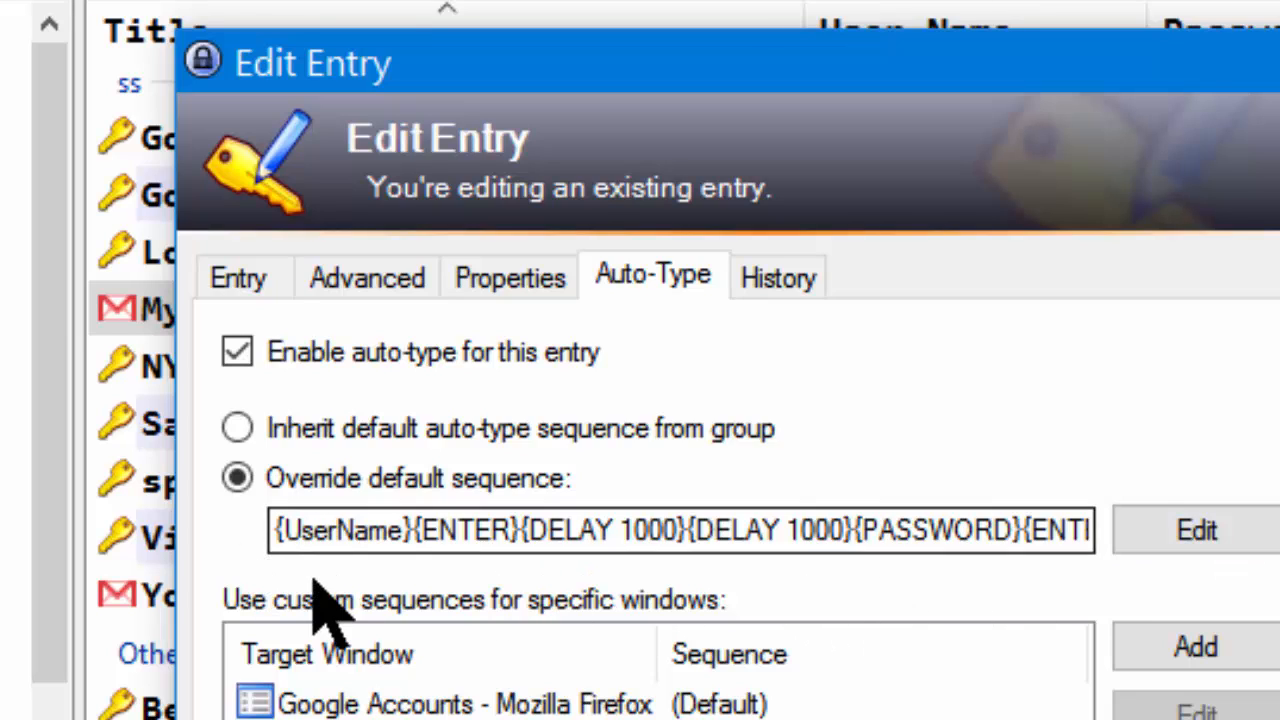
click(424, 530)
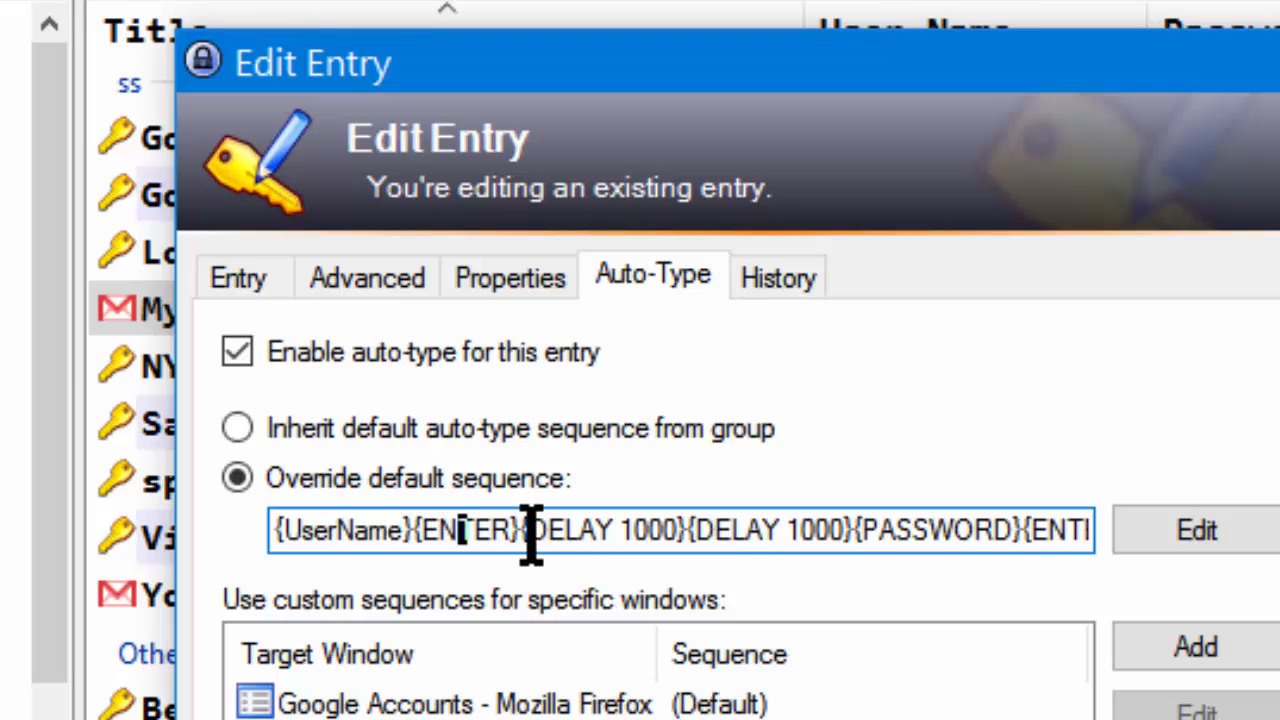
mouse_move(624, 610)
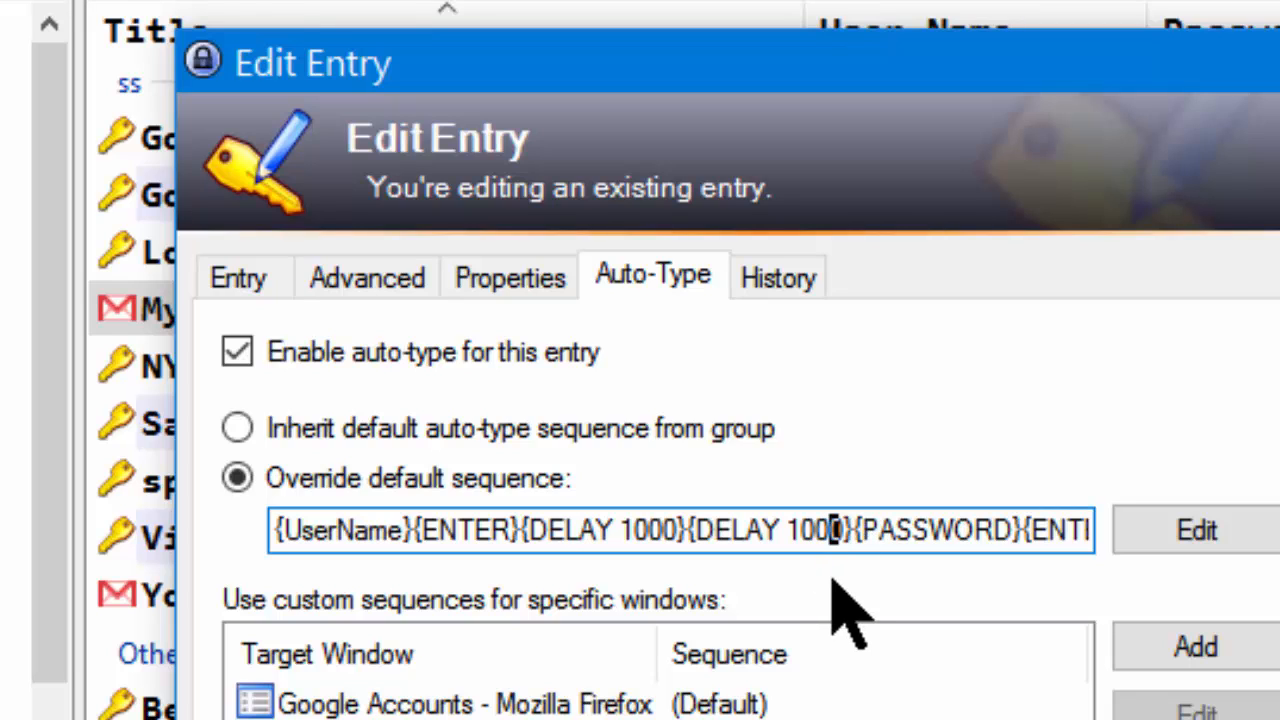
mouse_move(944, 610)
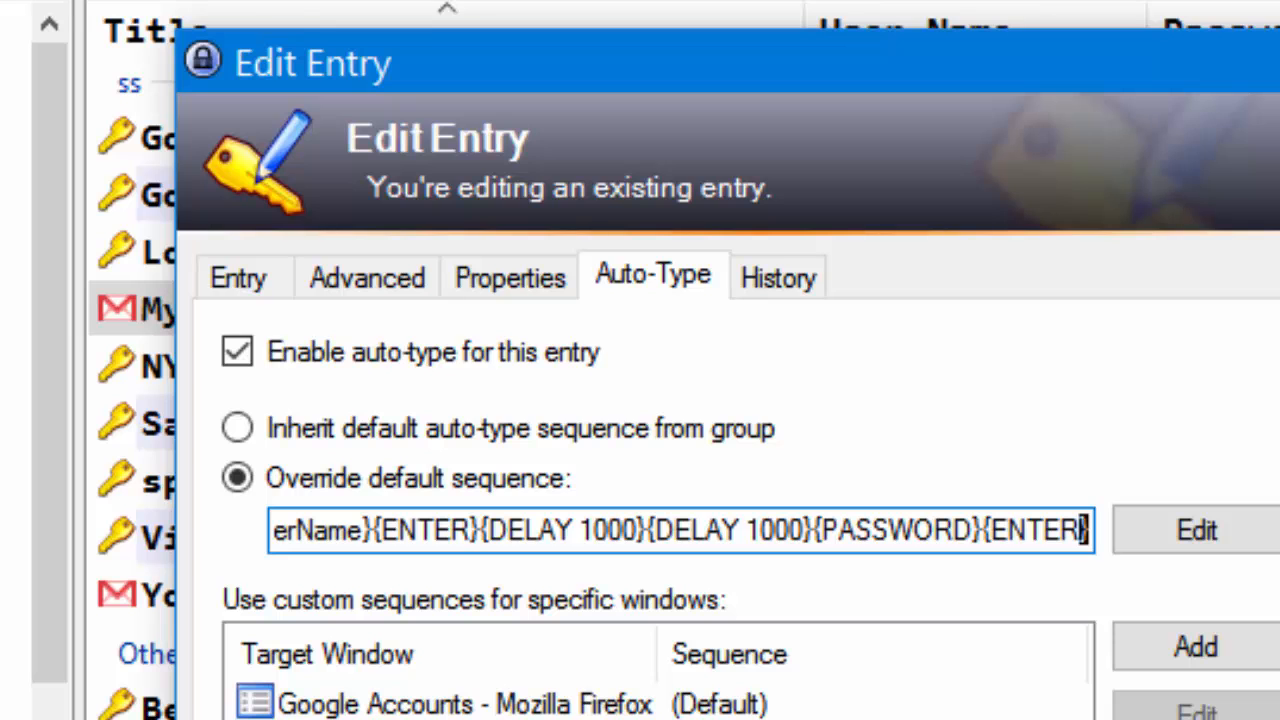
Review the keystroke sequence editor's placeholders, then confirm and close the Edit Entry dialog.
click(1196, 530)
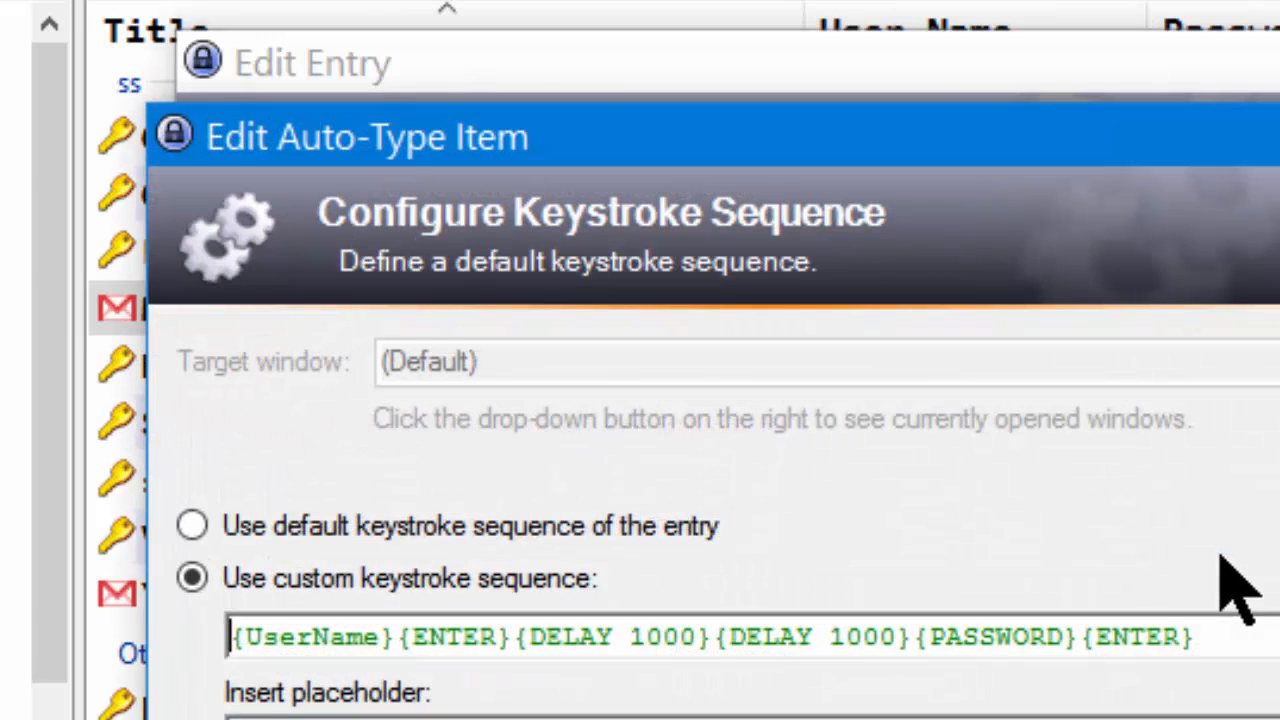
mouse_move(660, 700)
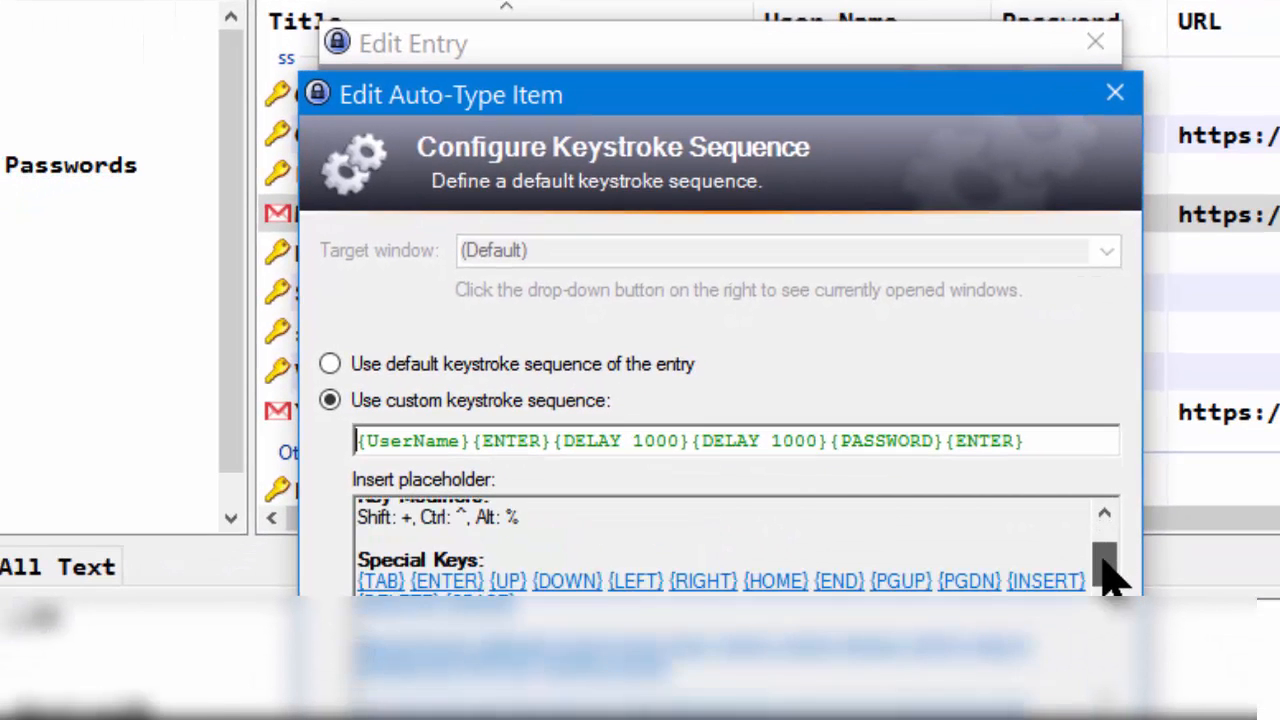
scroll(down, 3)
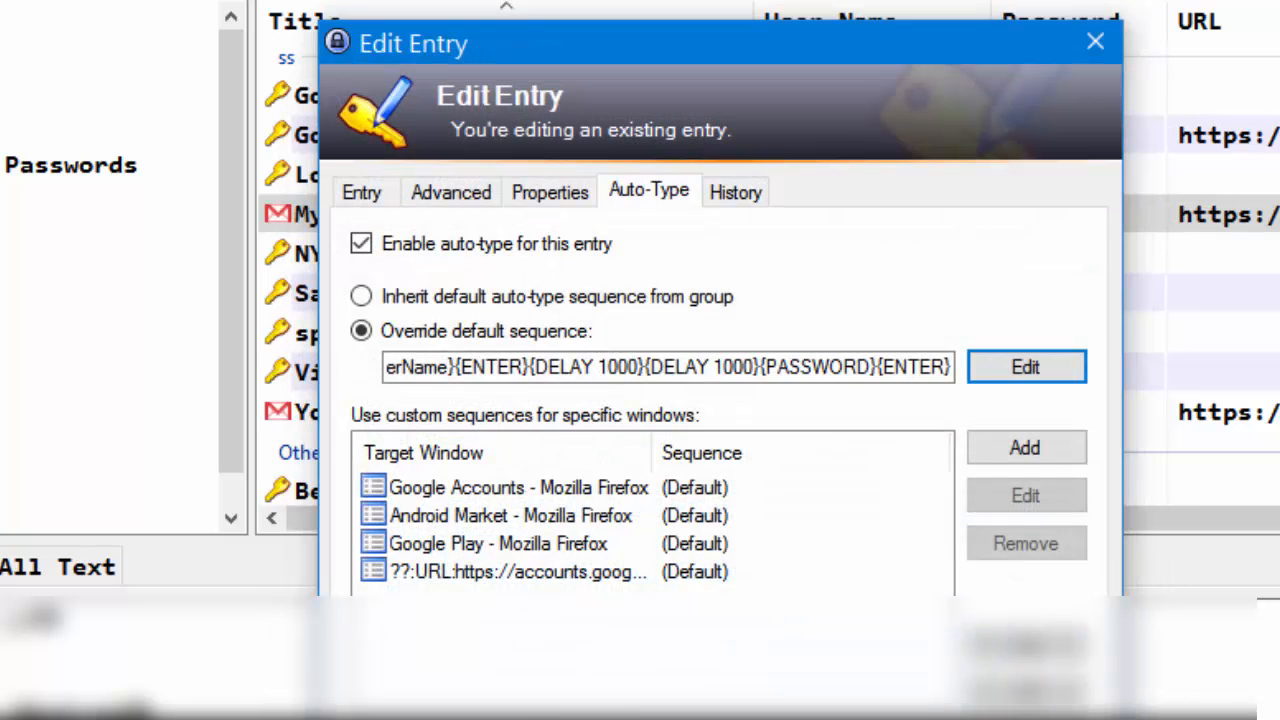
click(1094, 40)
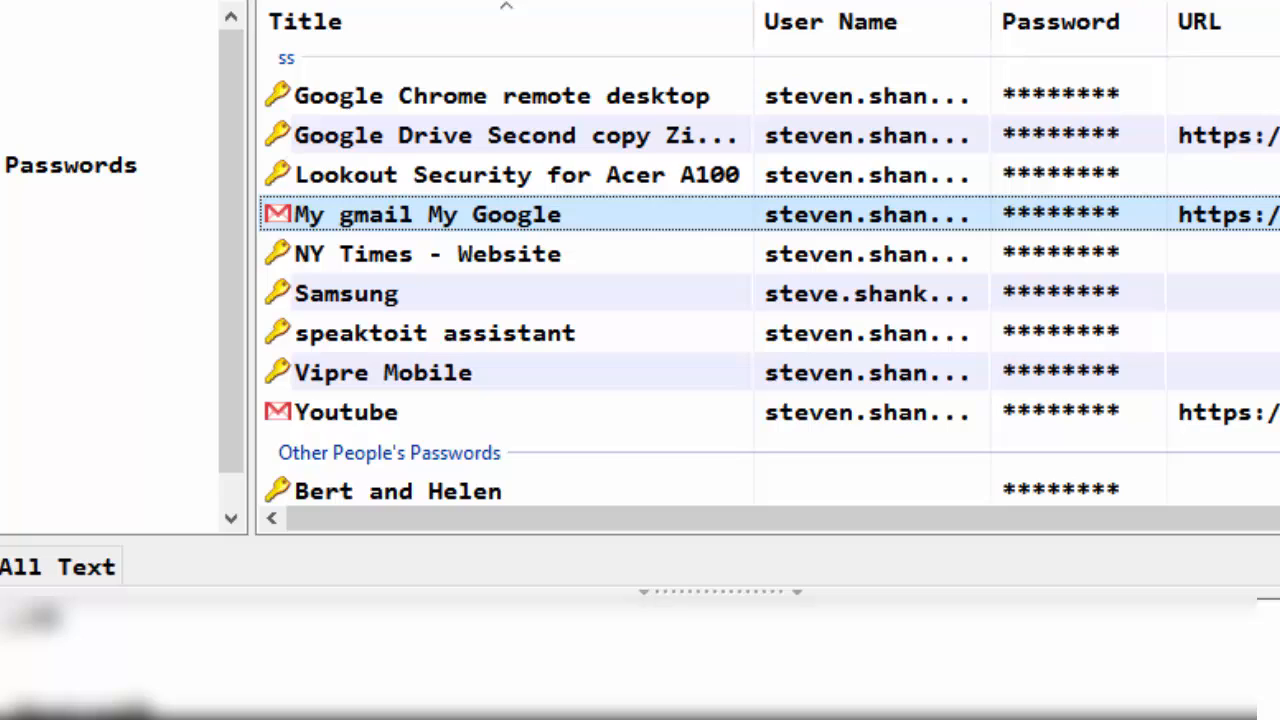